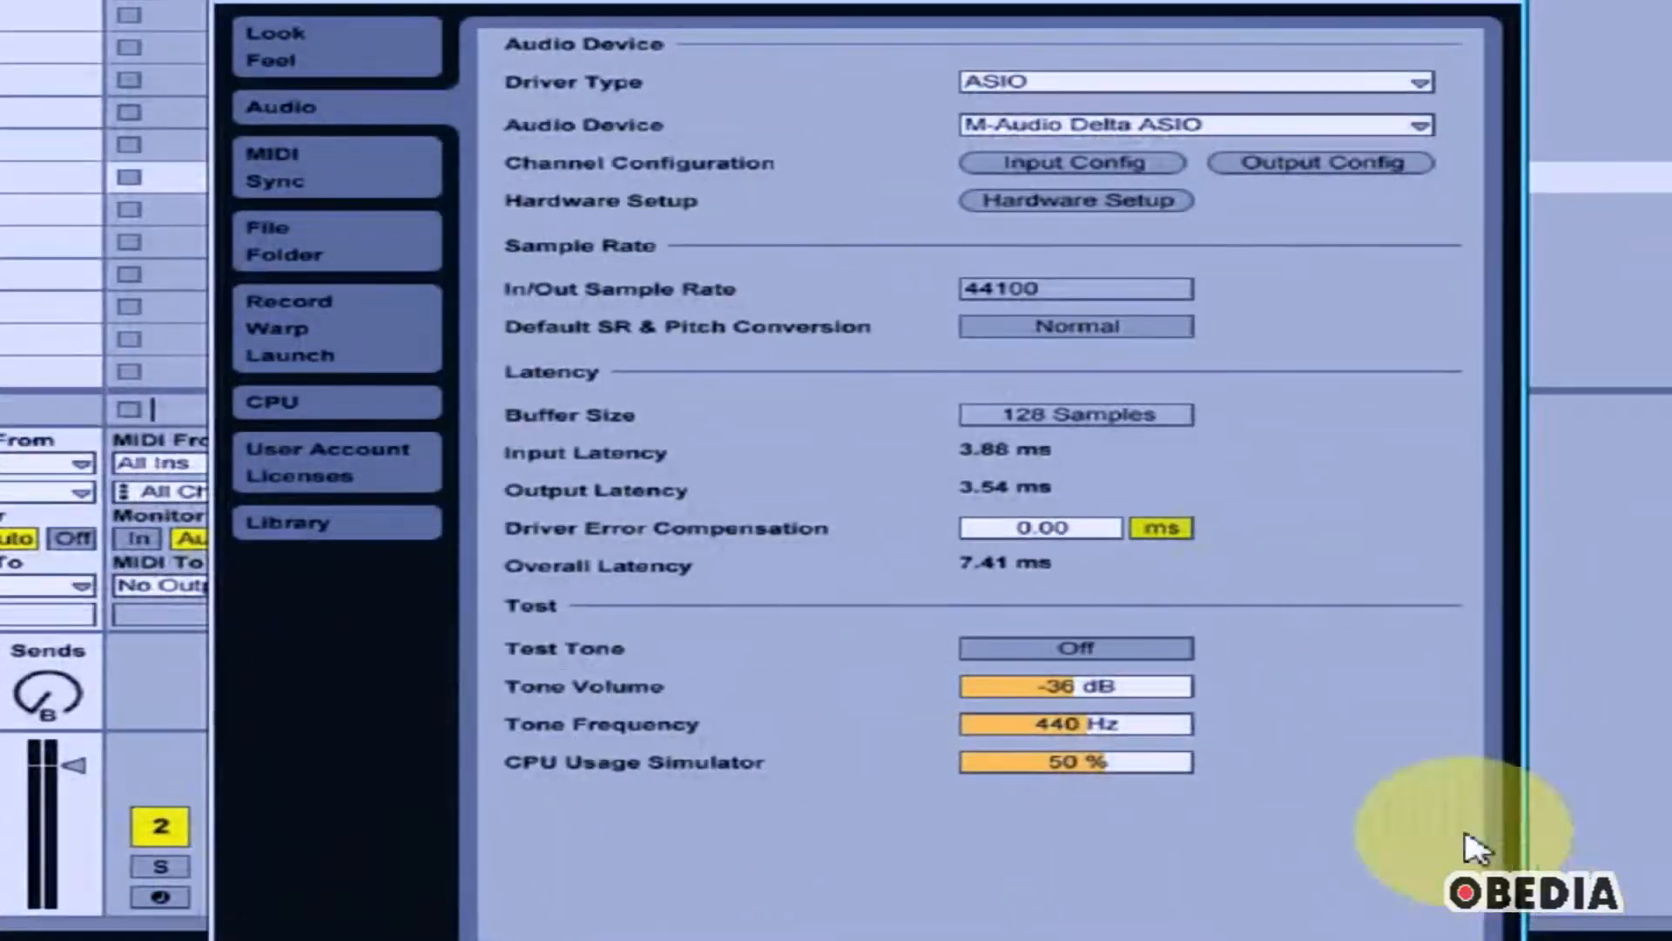
mouse_move(1141, 367)
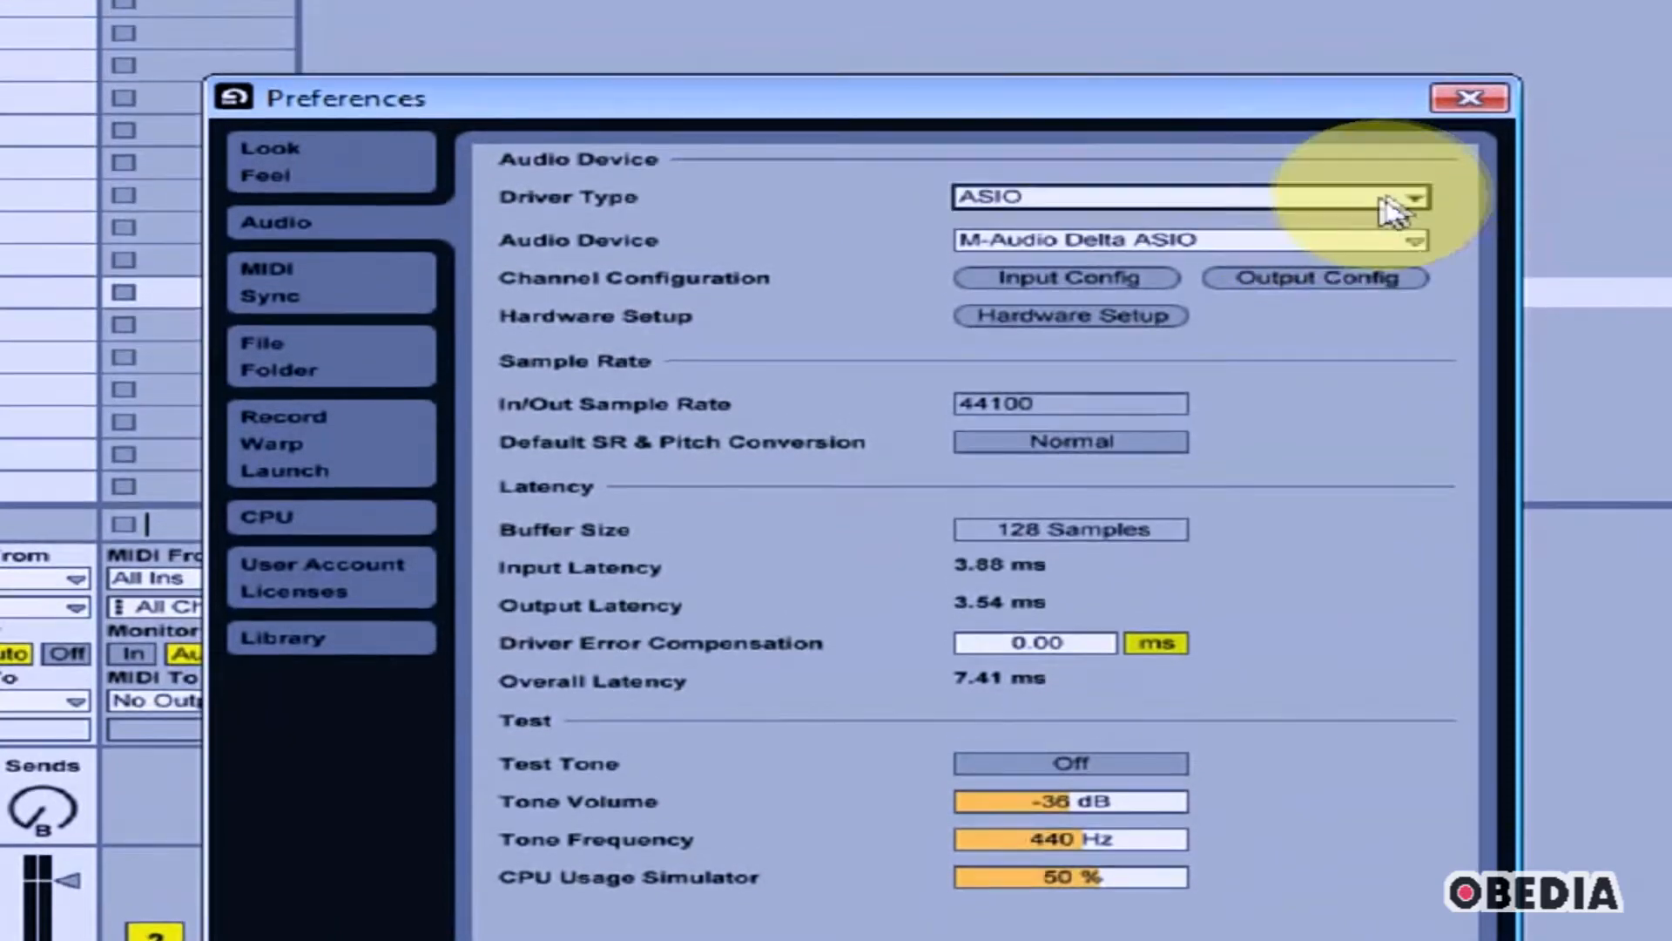
Step: Select M-Audio Delta ASIO as the audio device and enable the 3/4 stereo input pair
click(1187, 196)
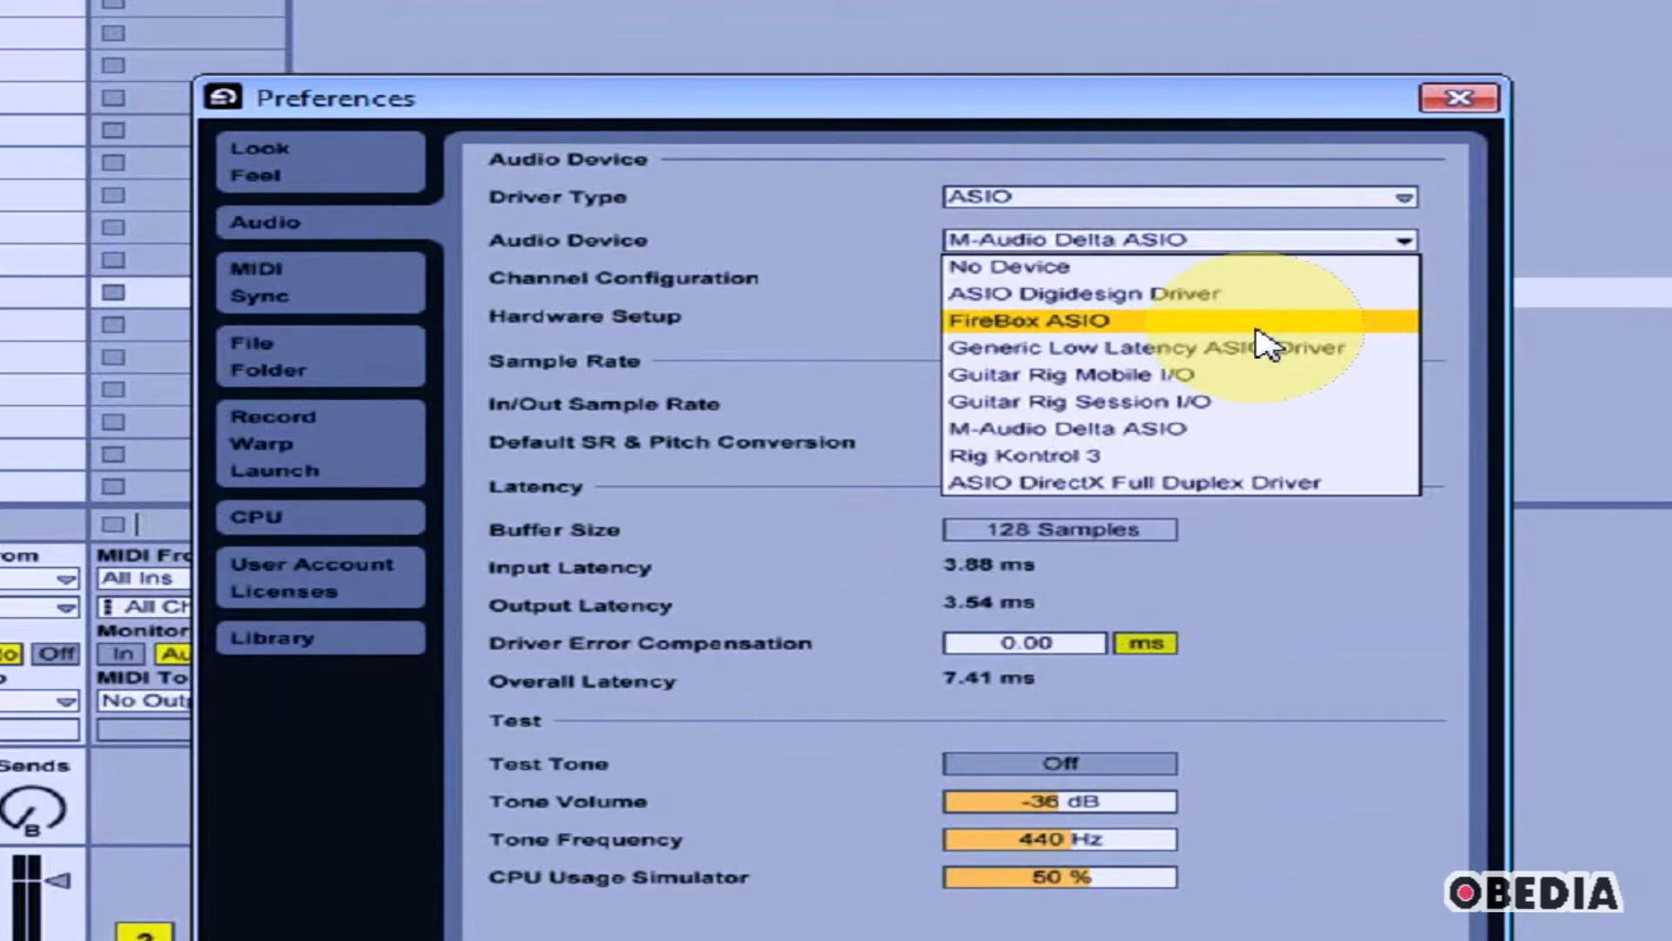
mouse_move(1216, 429)
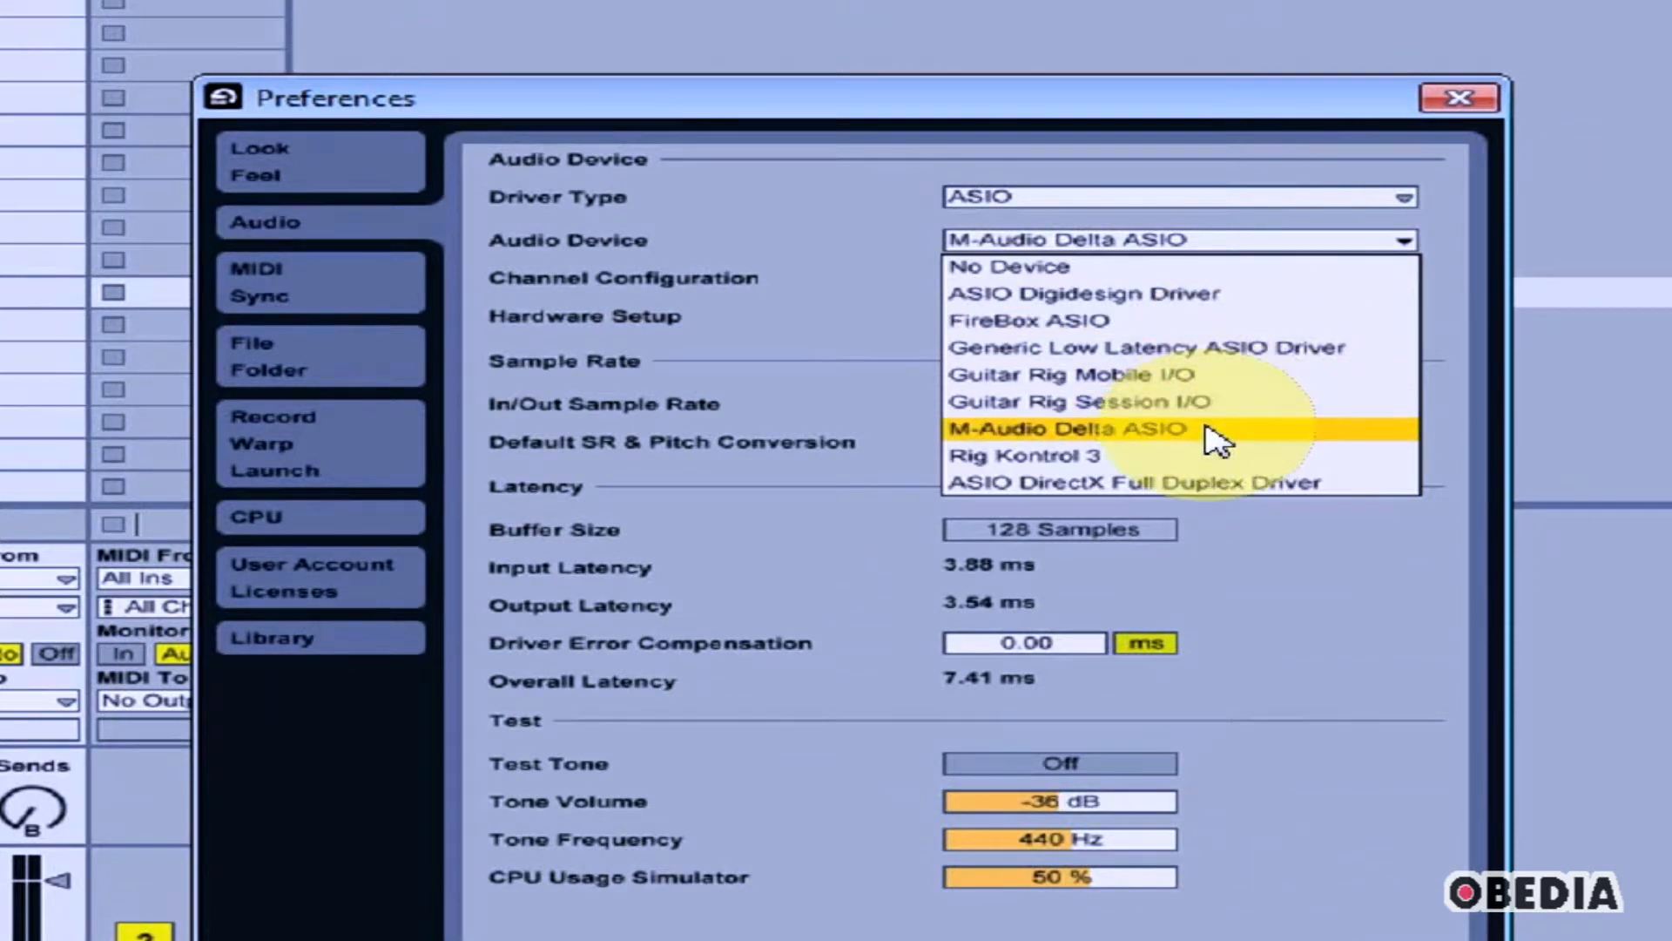
click(1061, 427)
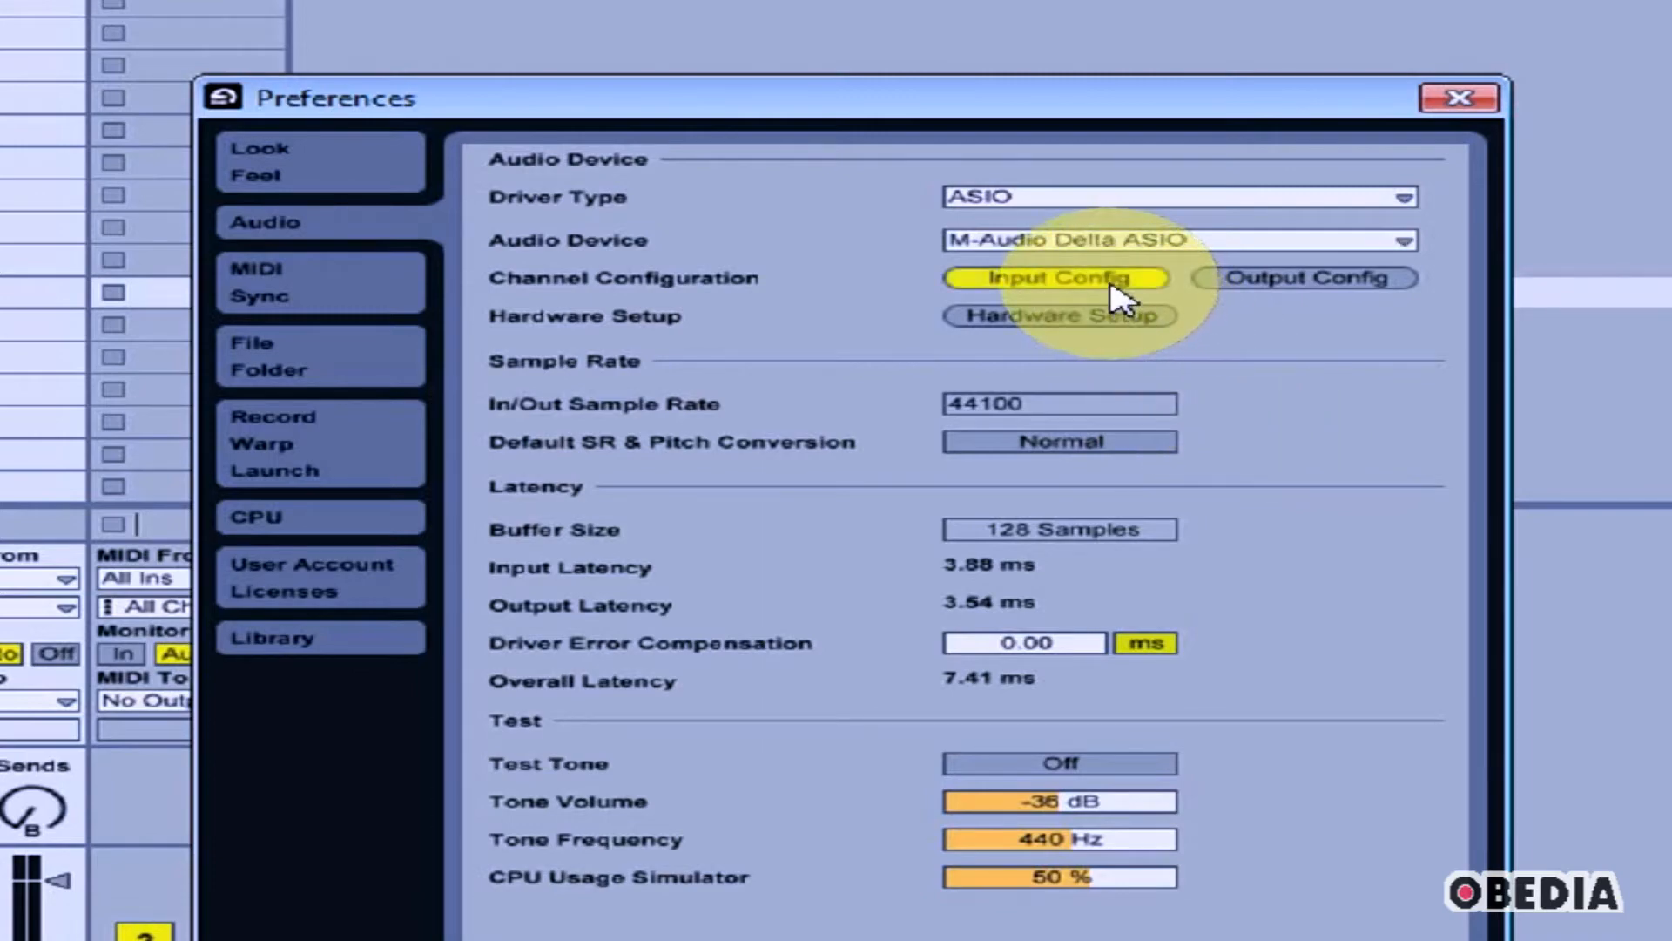
click(1055, 277)
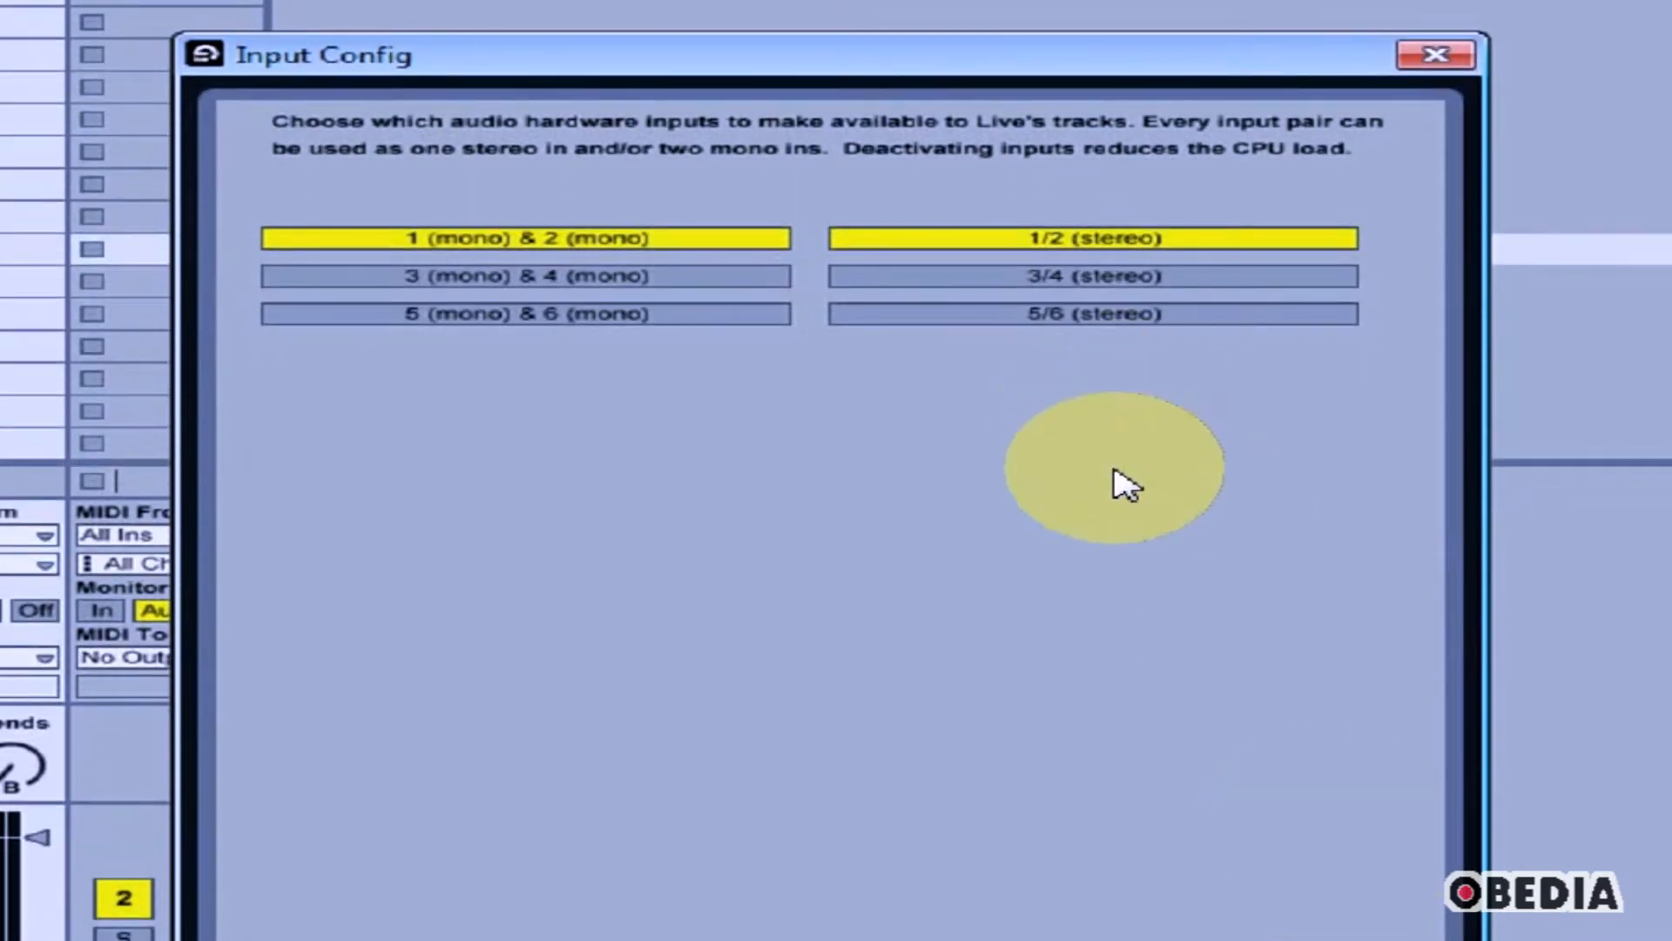
mouse_move(1055, 416)
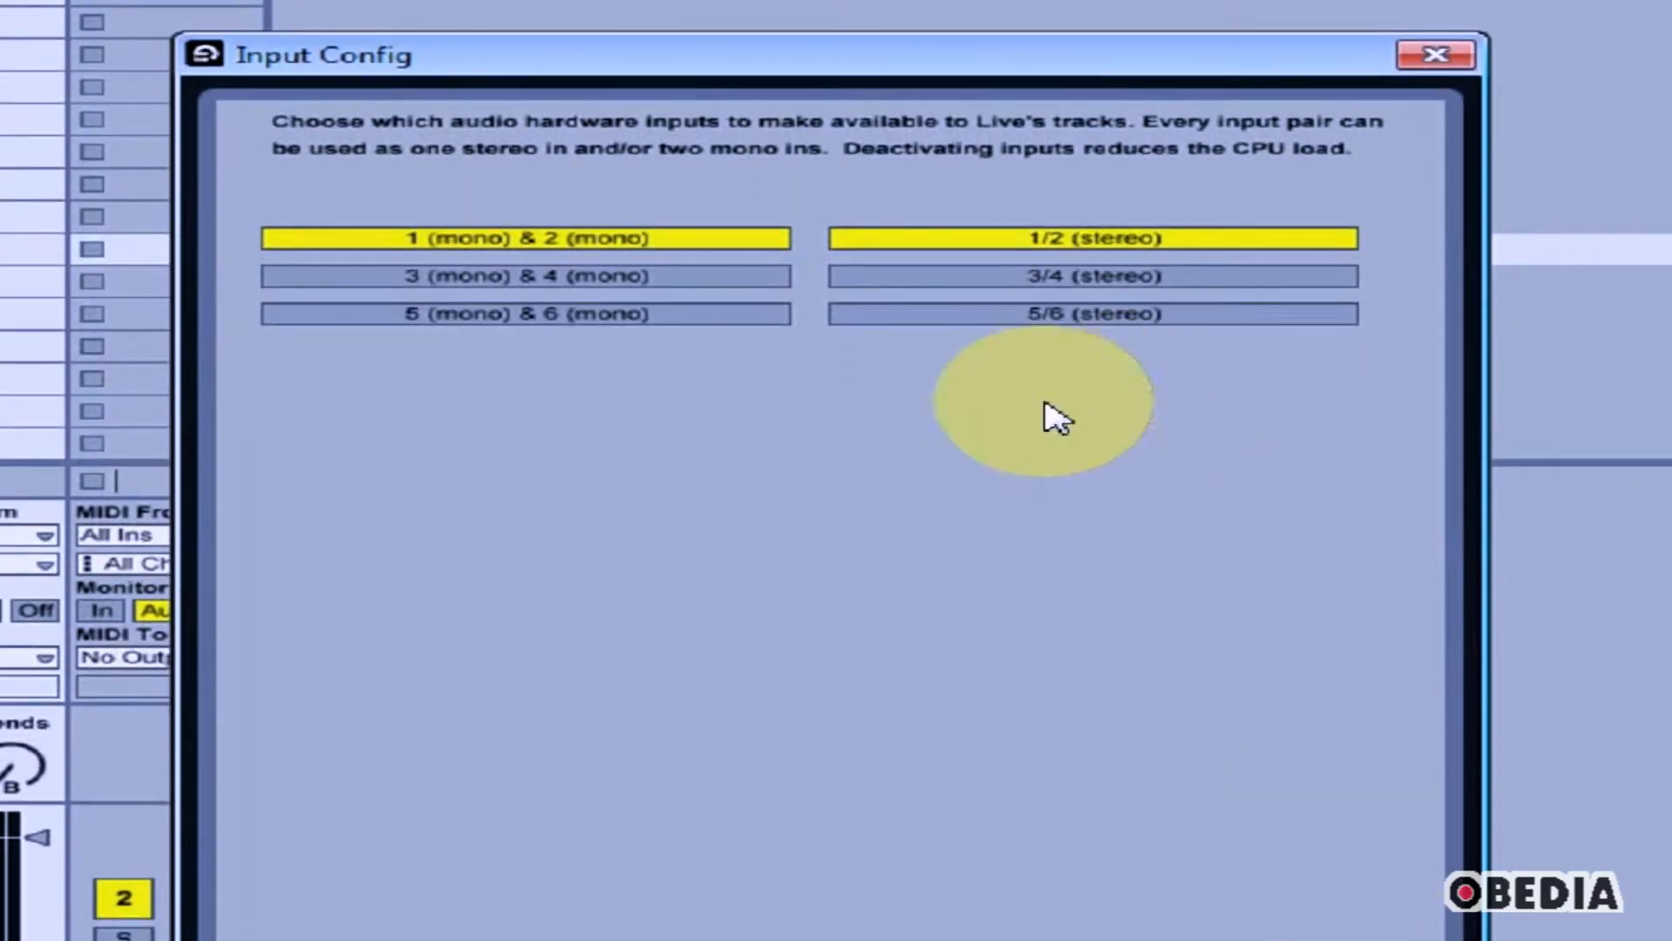
mouse_move(847, 325)
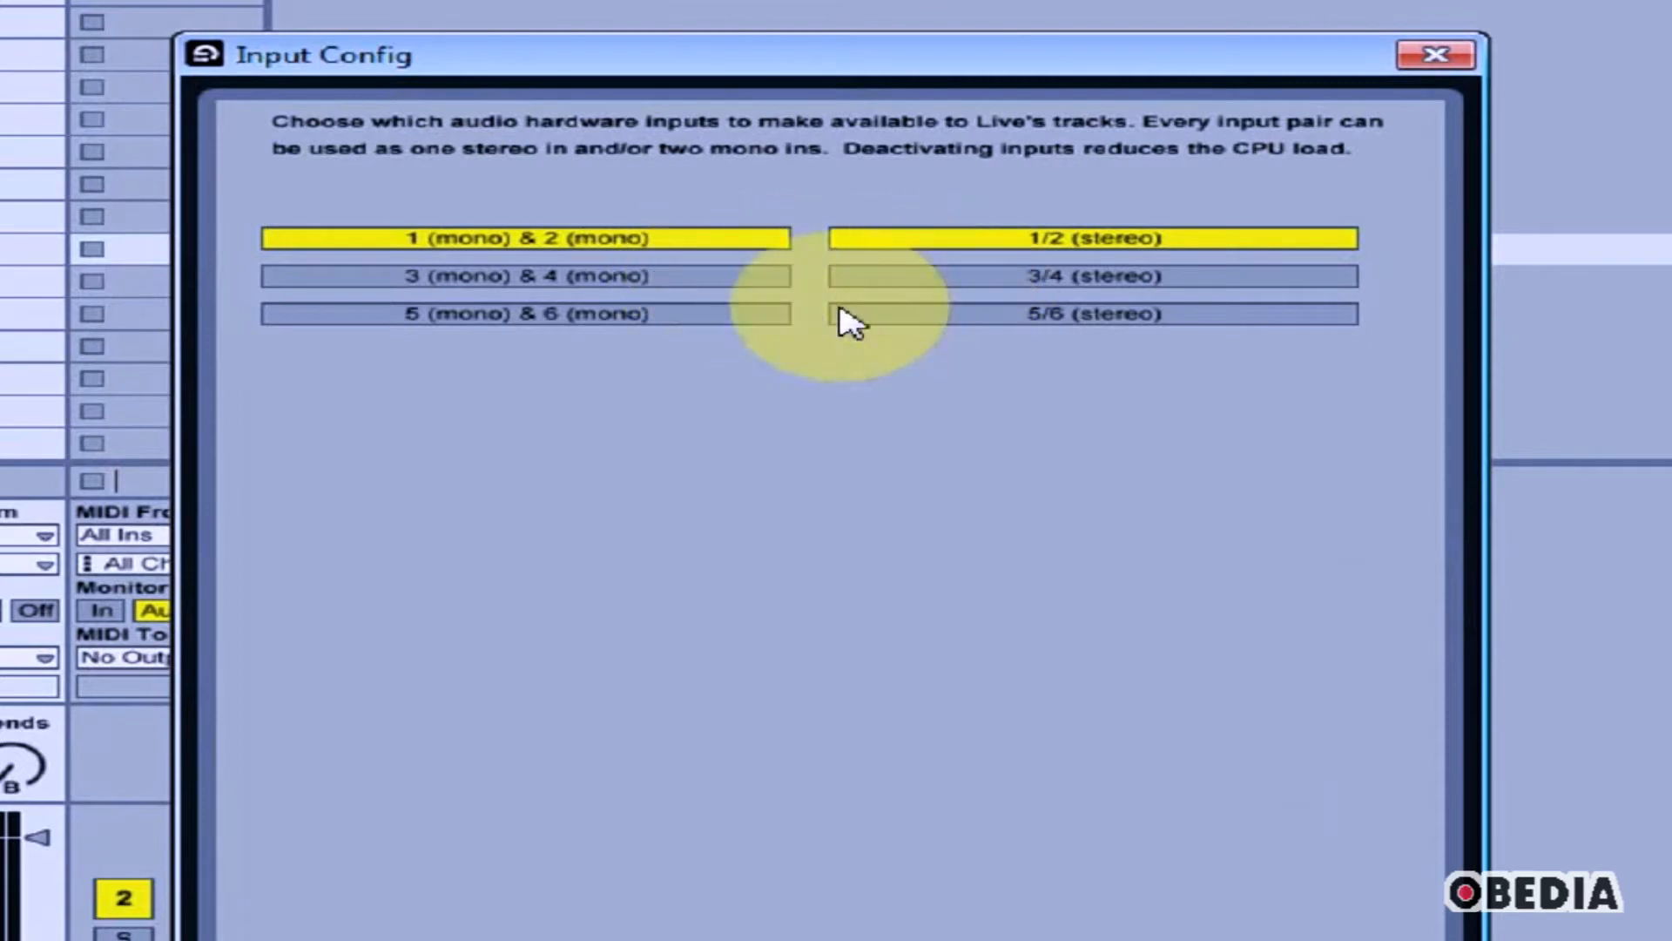
click(1090, 276)
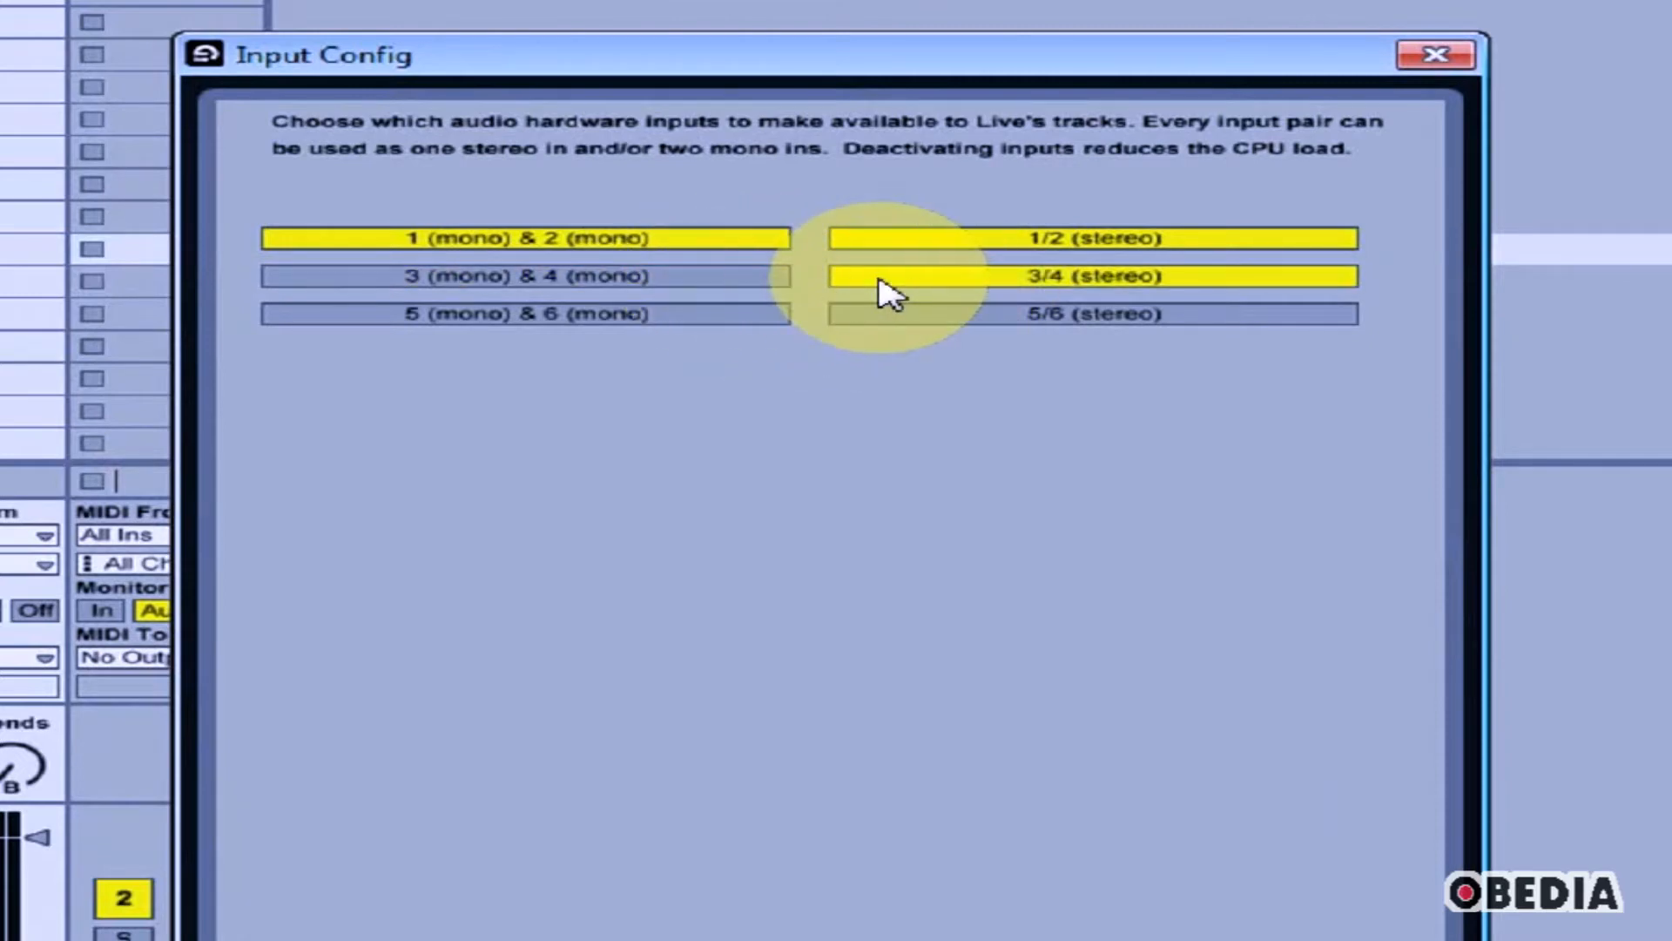
Step: Turn mono inputs 3 and 4 back off, confirm inputs, and enable mono outputs 3 and 4
click(523, 275)
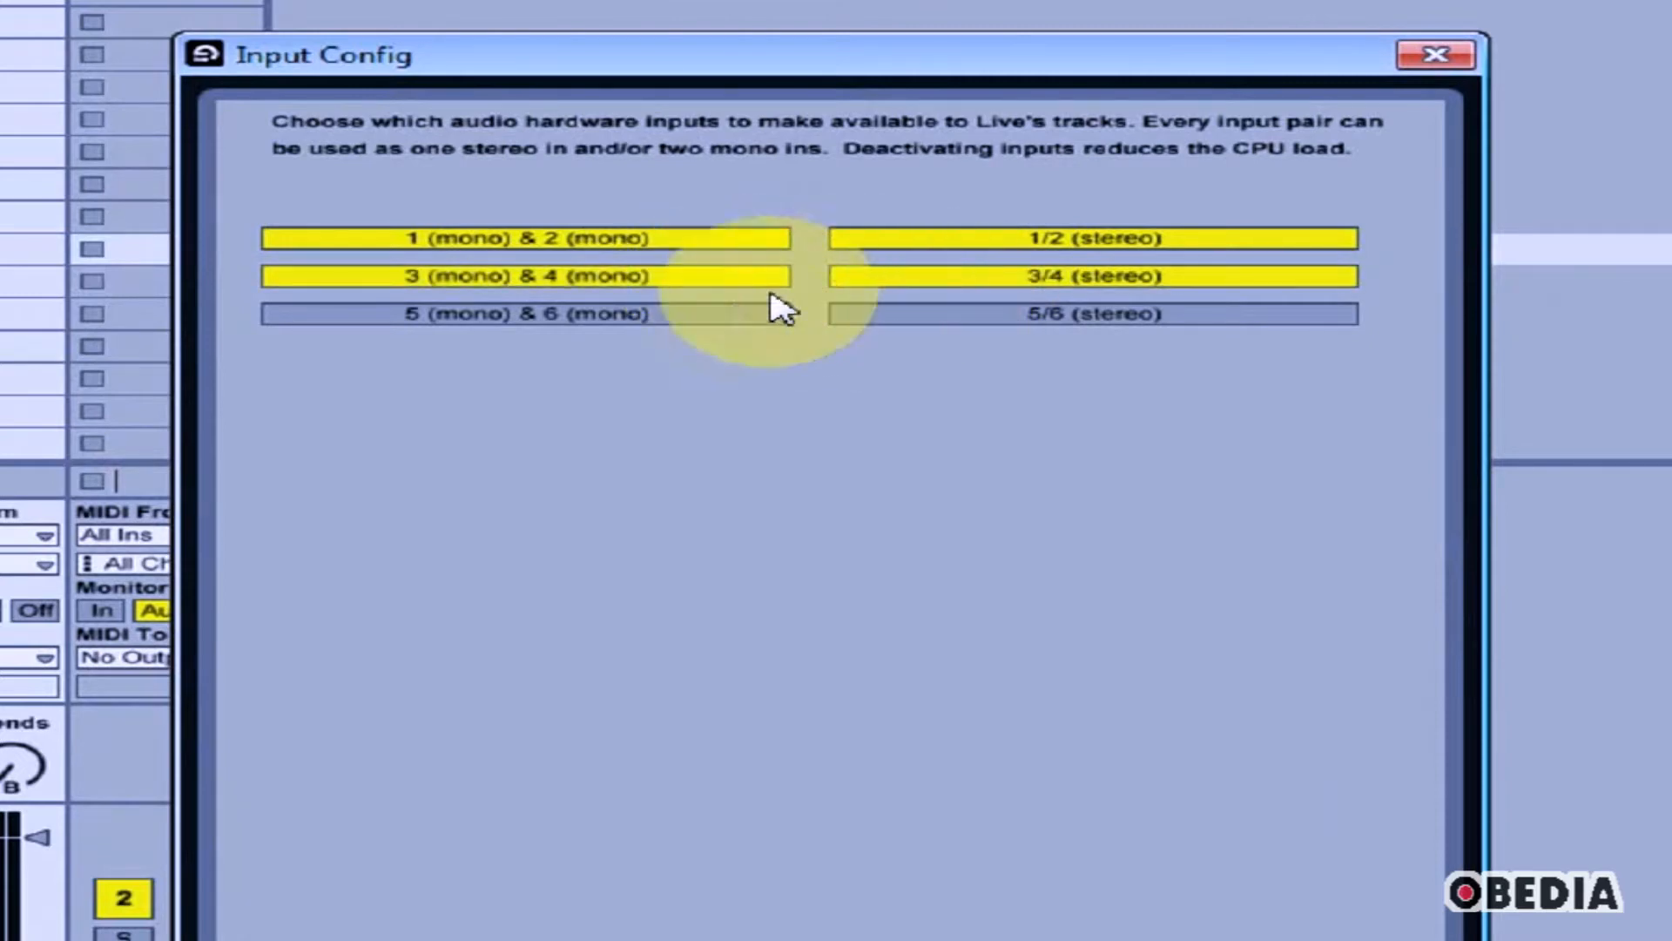
click(523, 312)
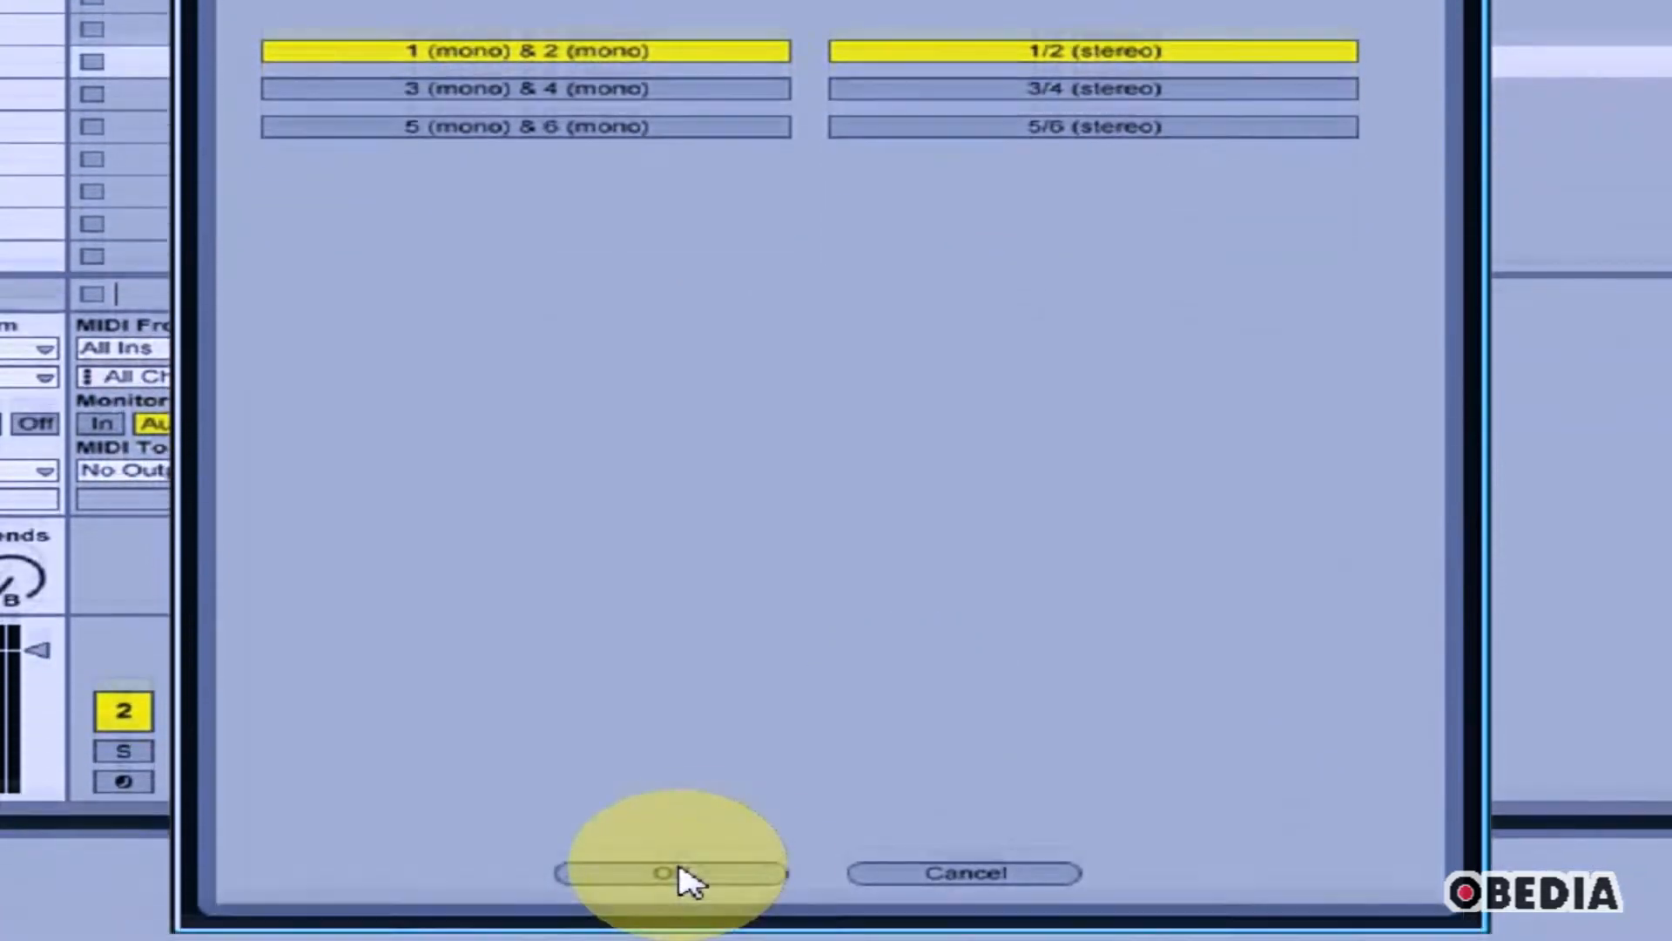
click(671, 873)
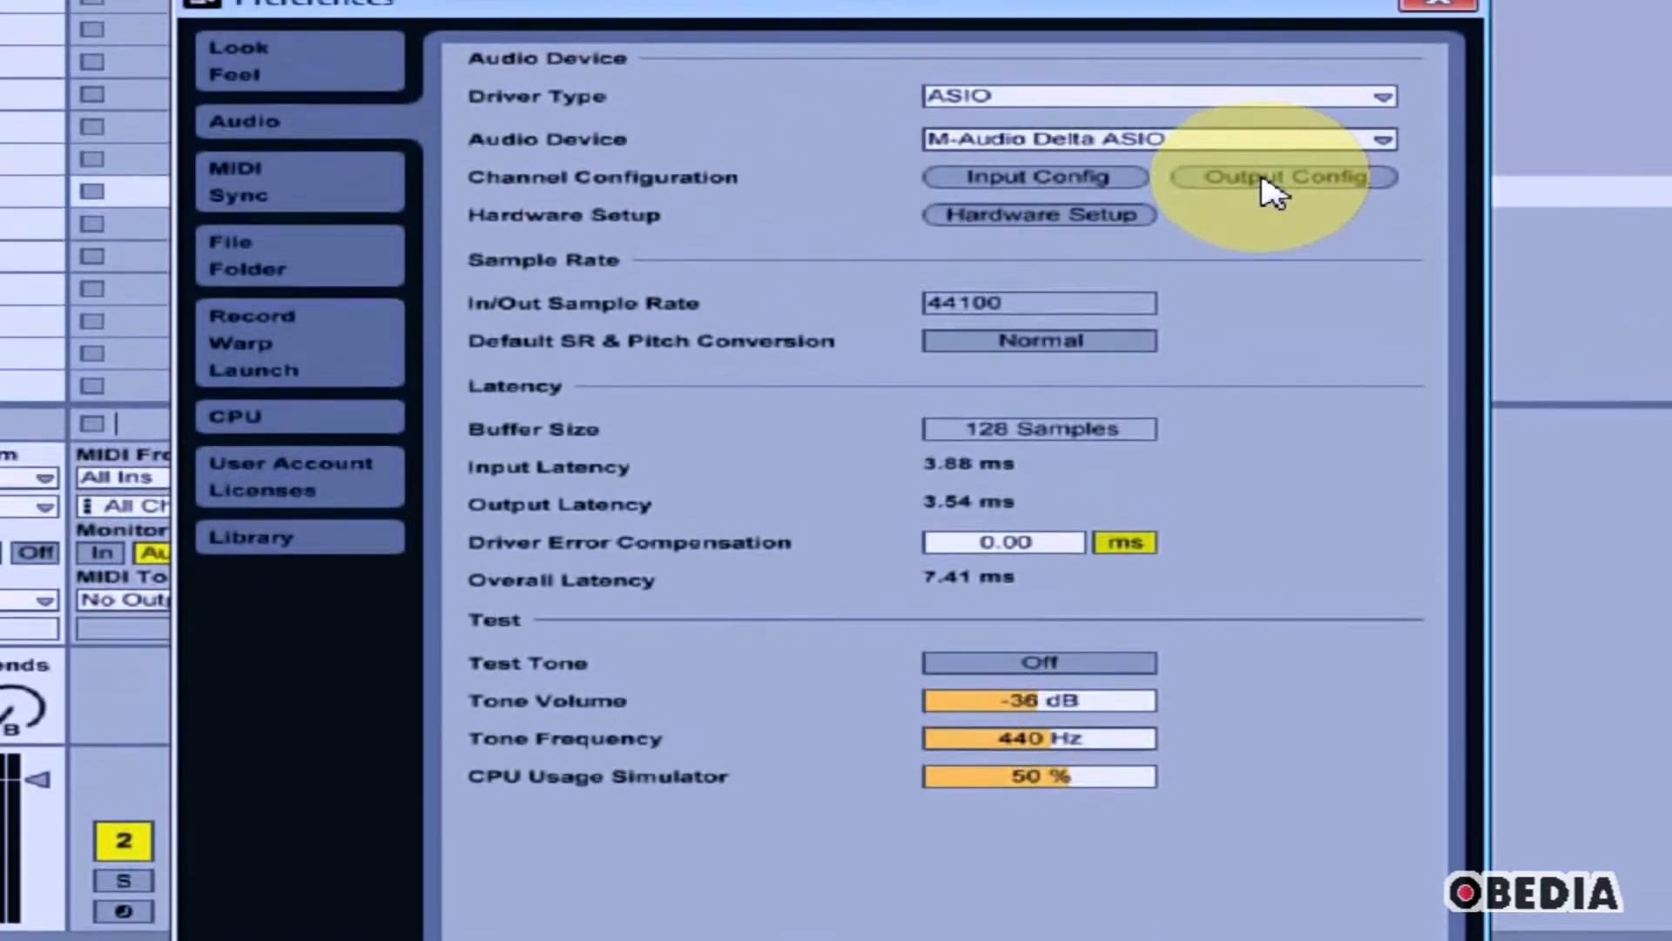
click(1281, 176)
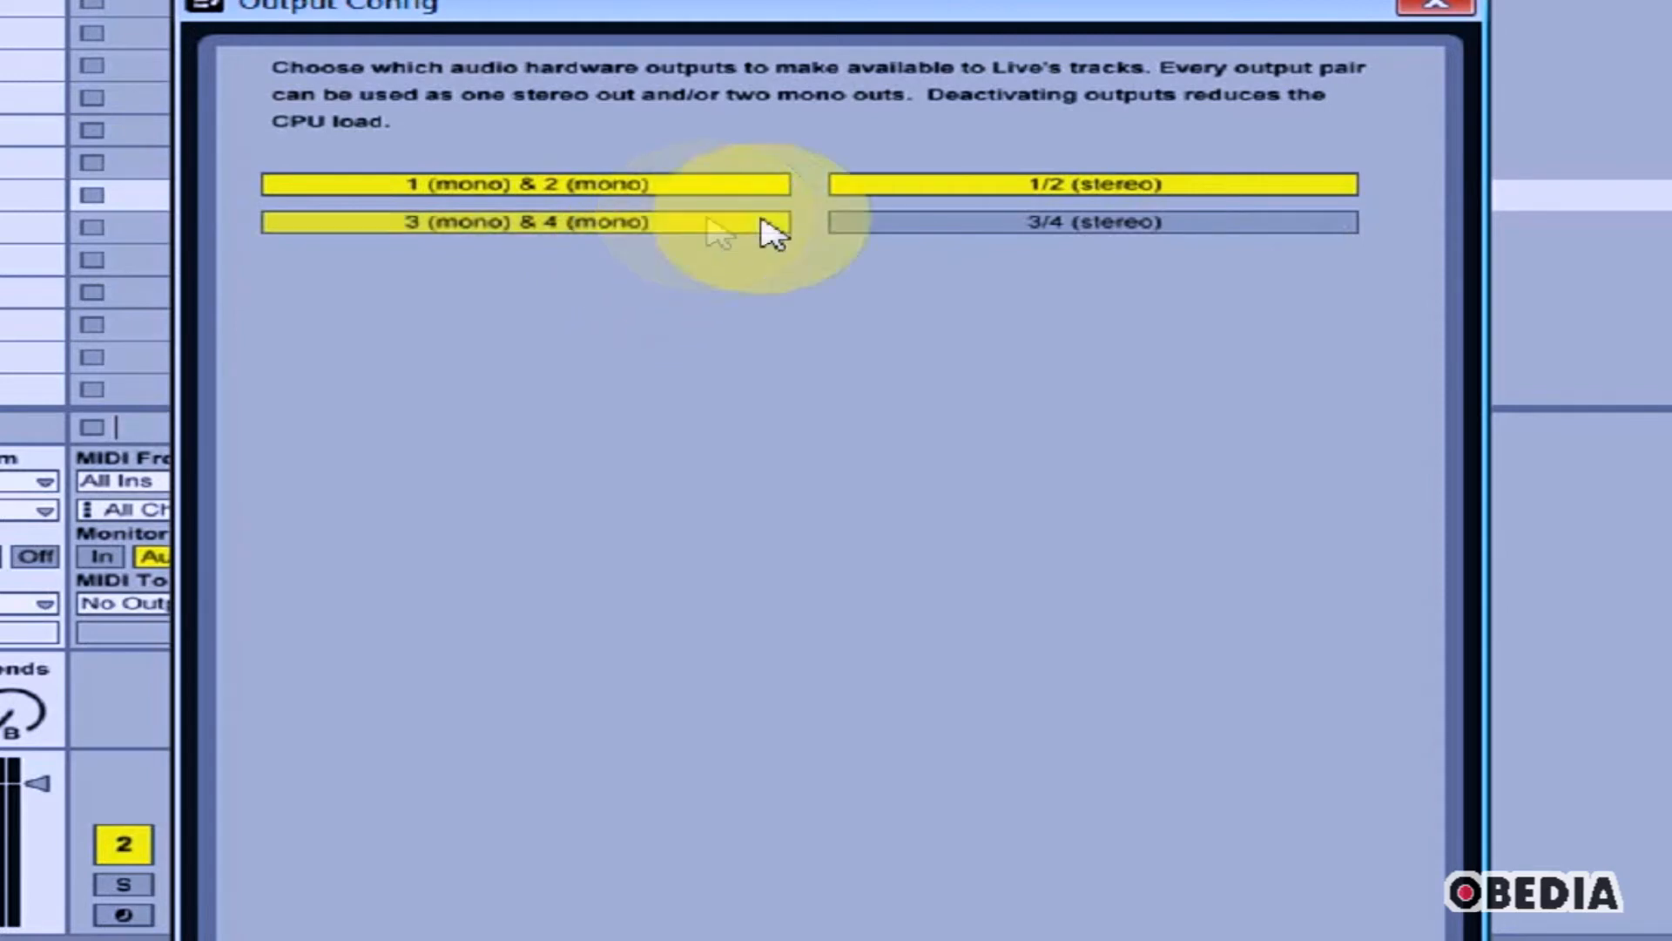
click(526, 222)
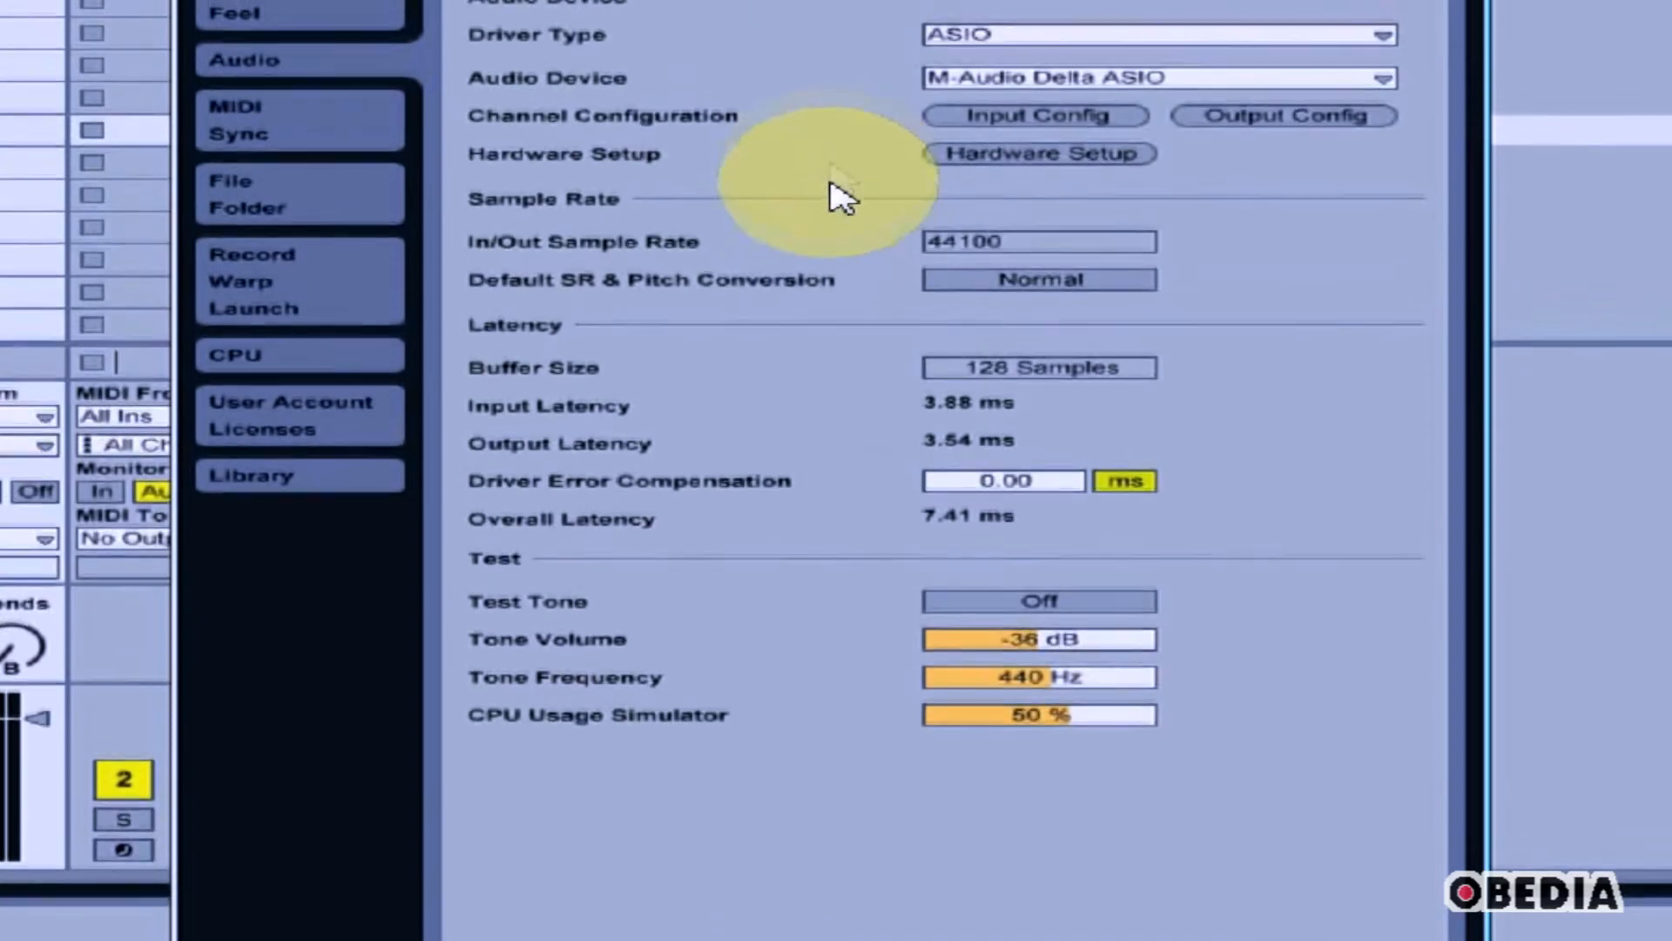
mouse_move(757, 241)
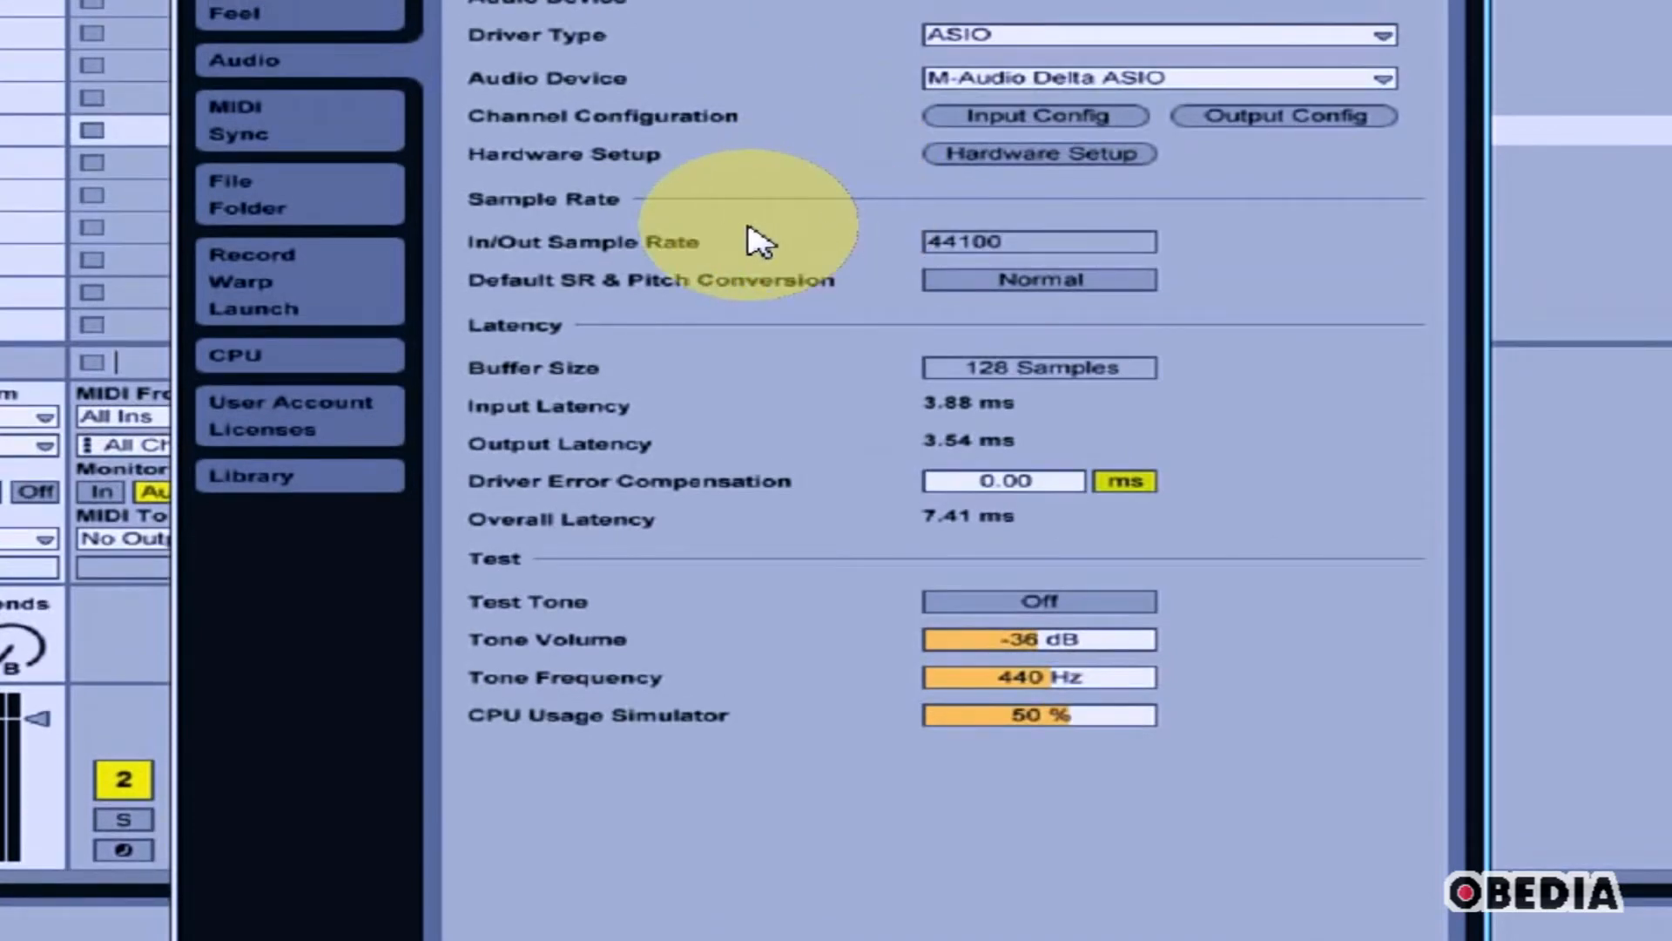
mouse_move(688, 286)
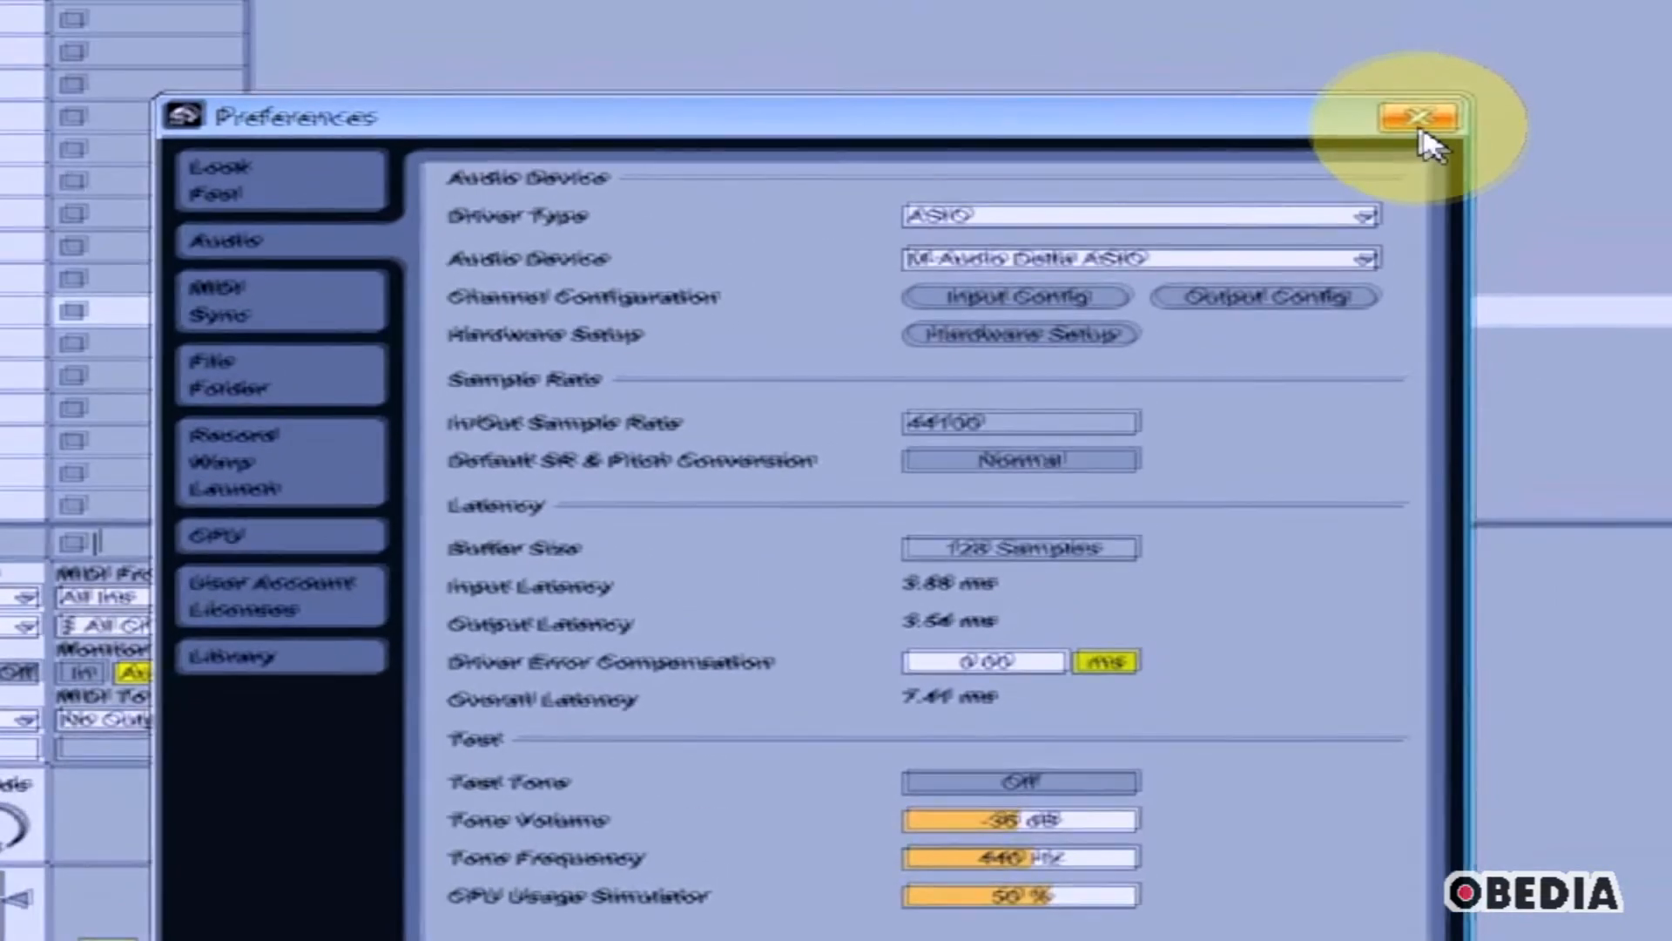
Step: Close the Preferences window to return to the main Live view
click(1420, 115)
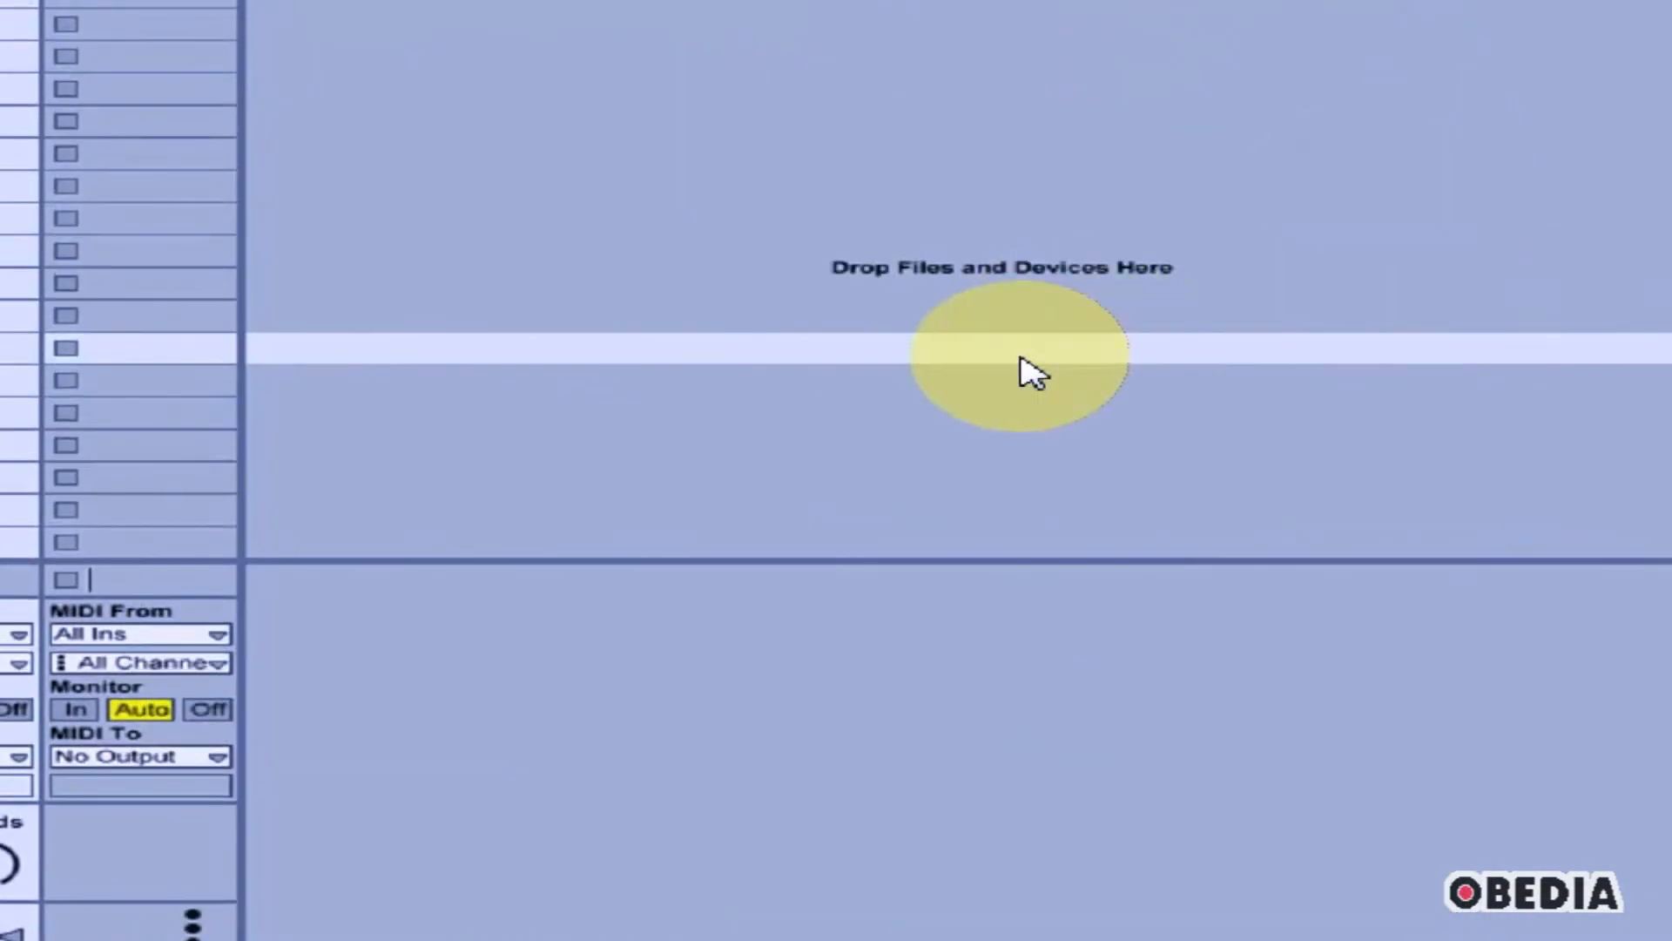
mouse_move(1008, 368)
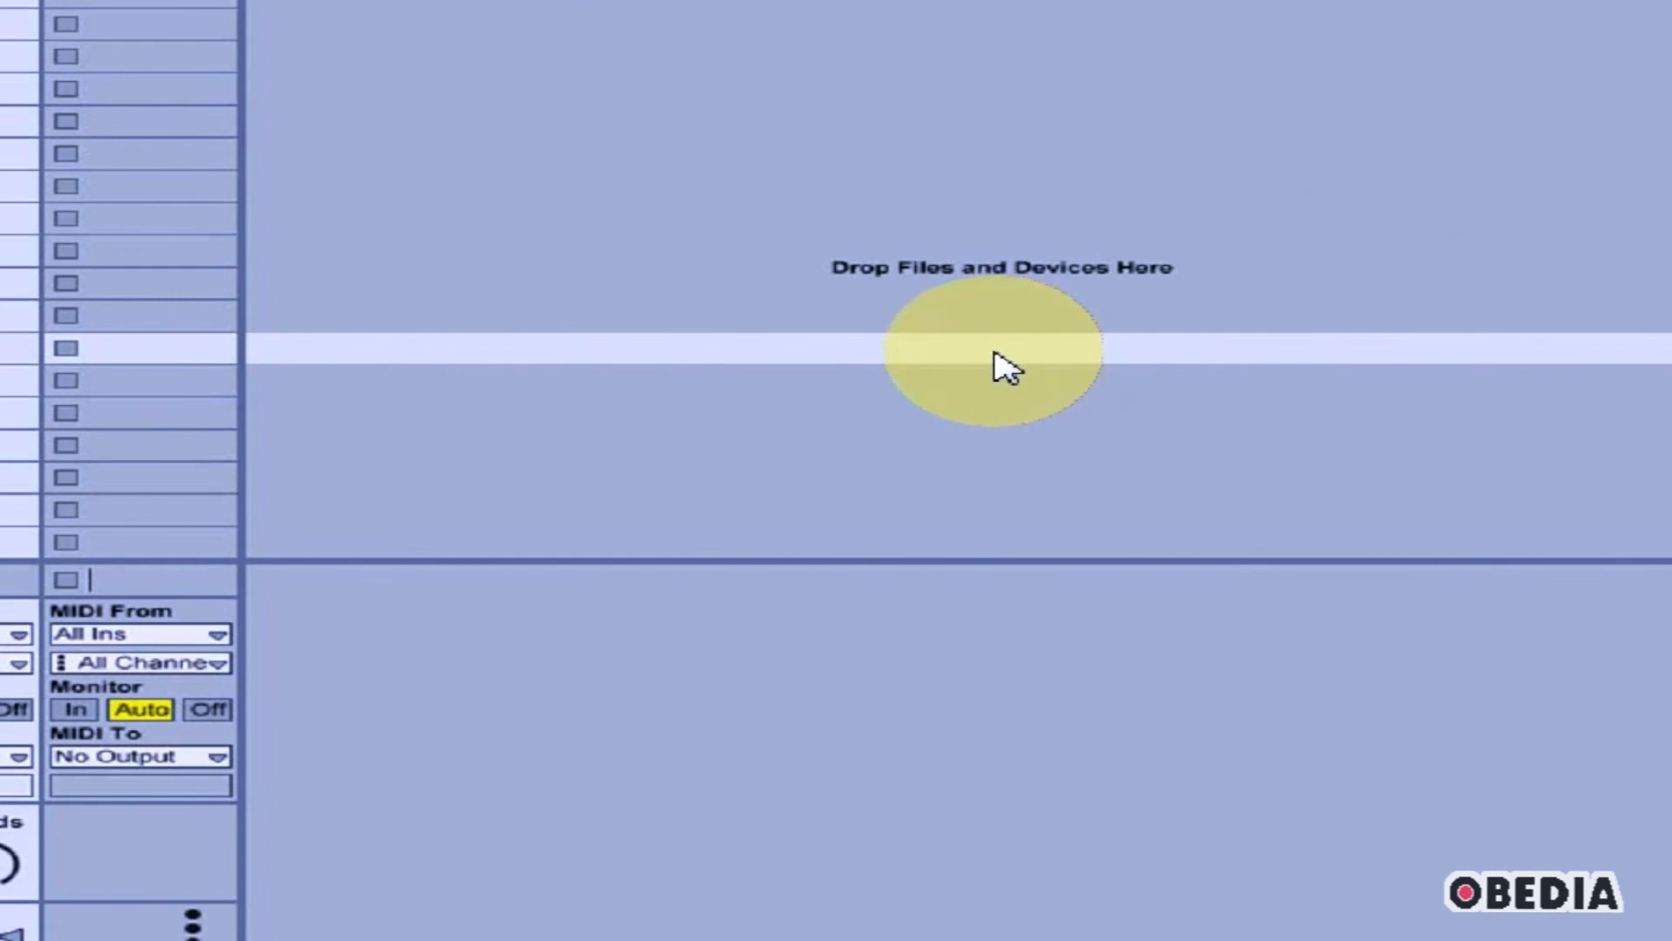